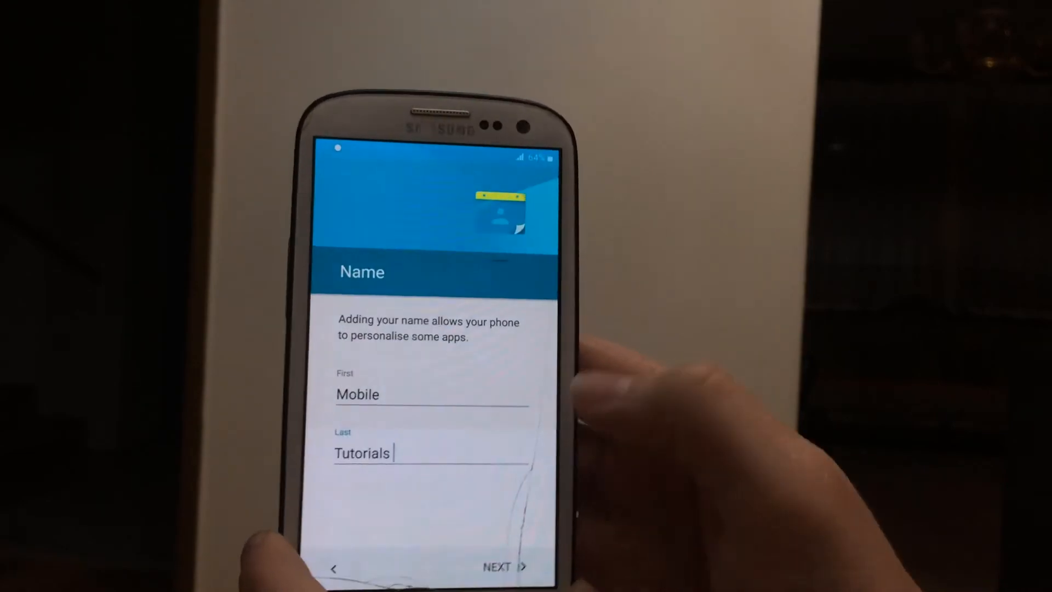
# Confirm 'Mobile Tutorials' as the owner name to reach the Google services screen
pyautogui.click(496, 565)
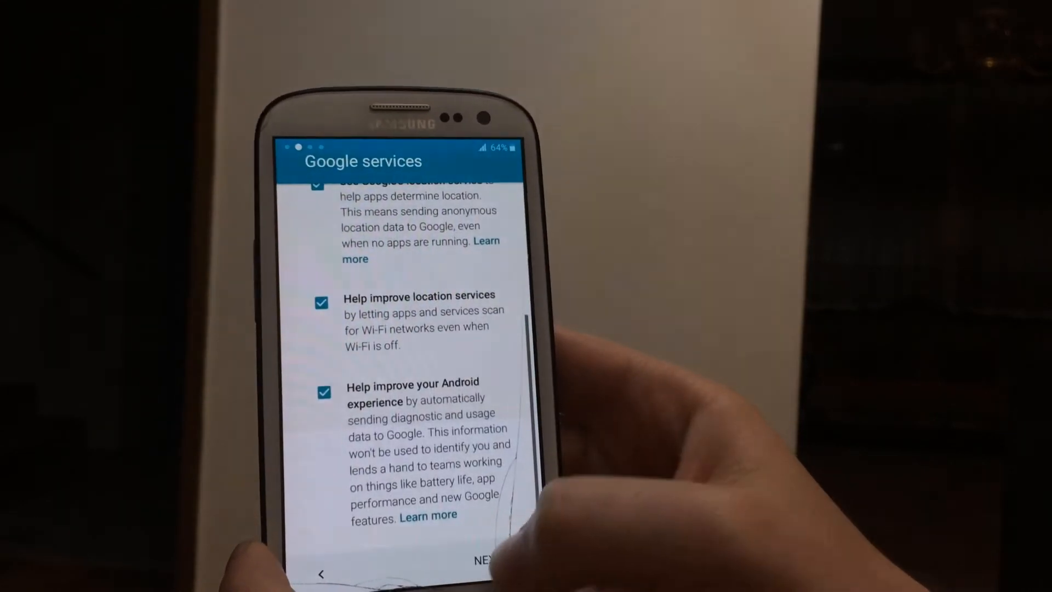